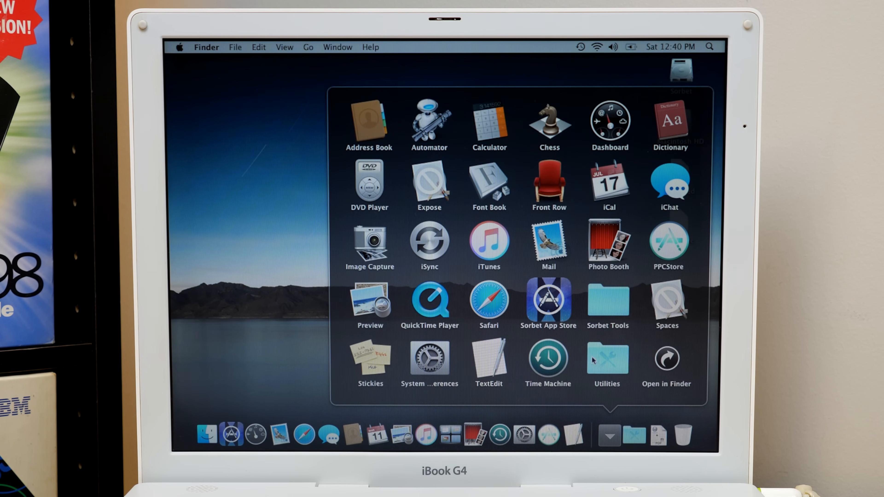
mouse_move(397, 244)
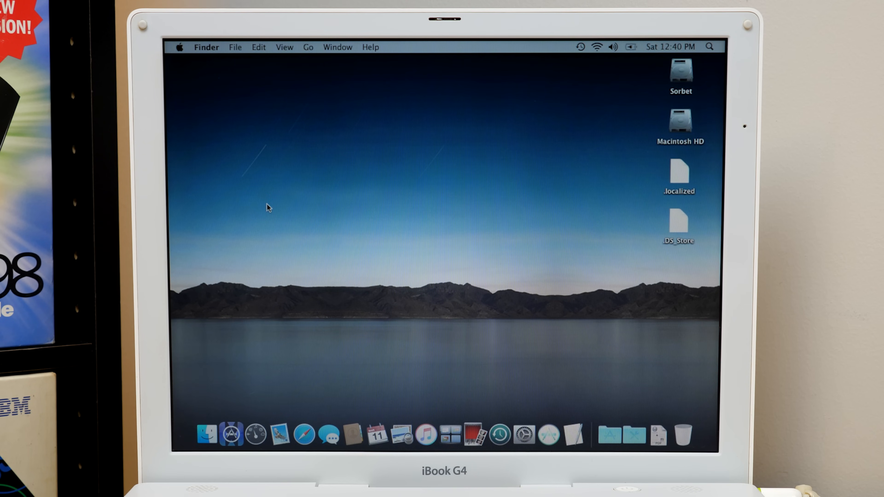
mouse_move(262, 199)
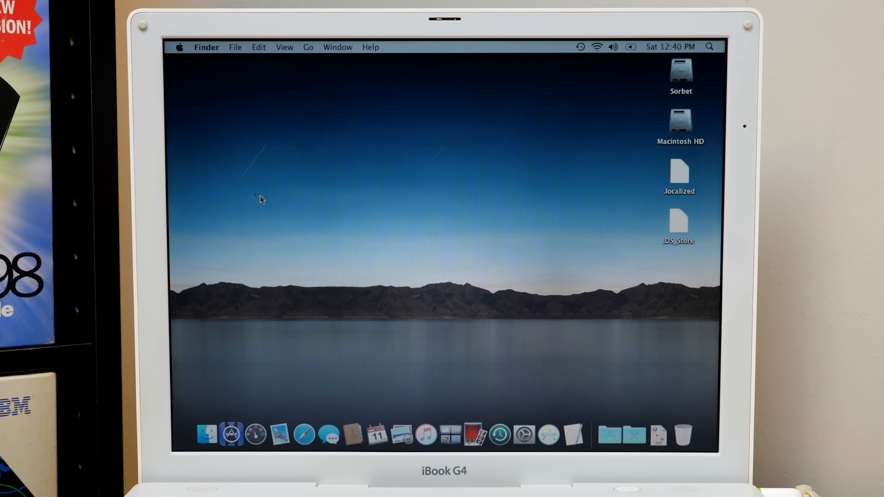
click(182, 47)
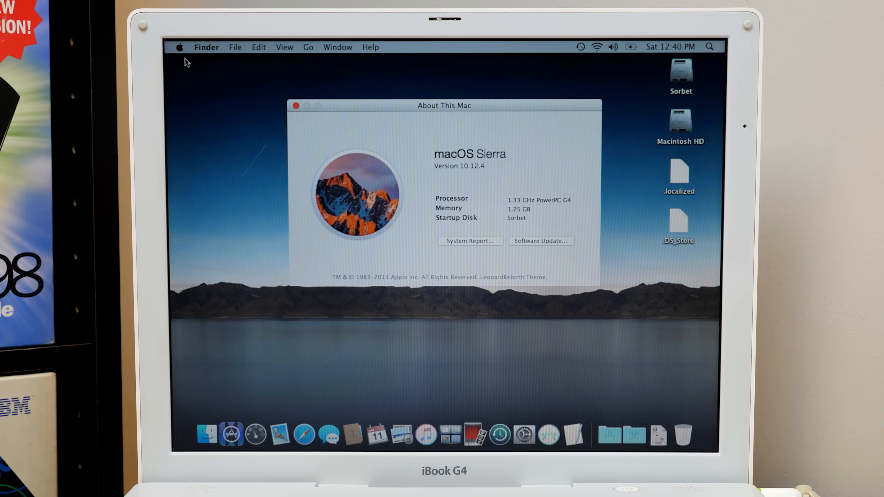
mouse_move(358, 105)
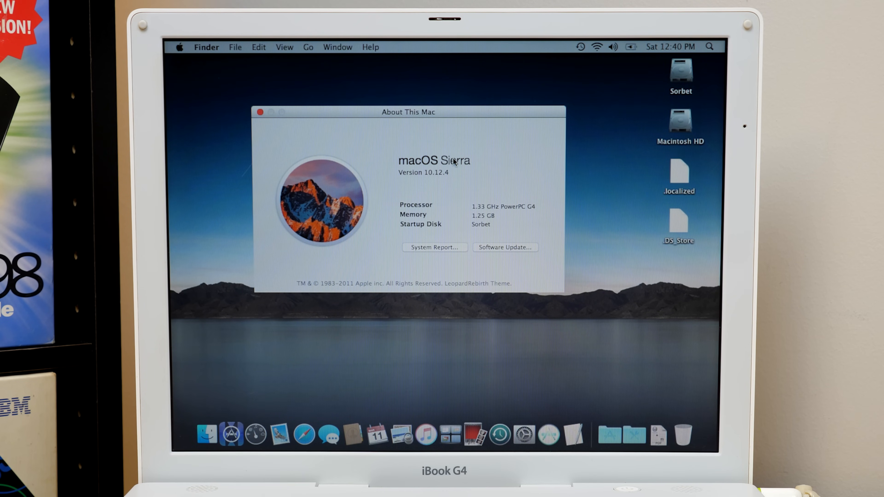
mouse_move(410, 142)
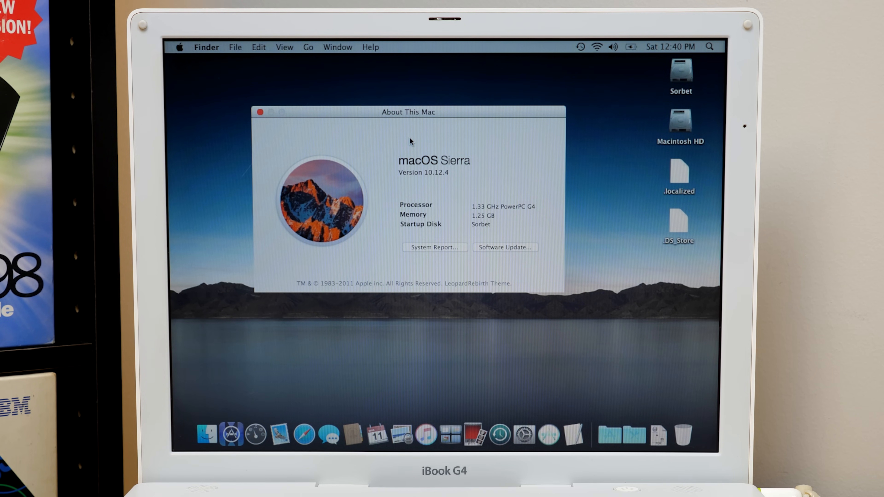
click(260, 113)
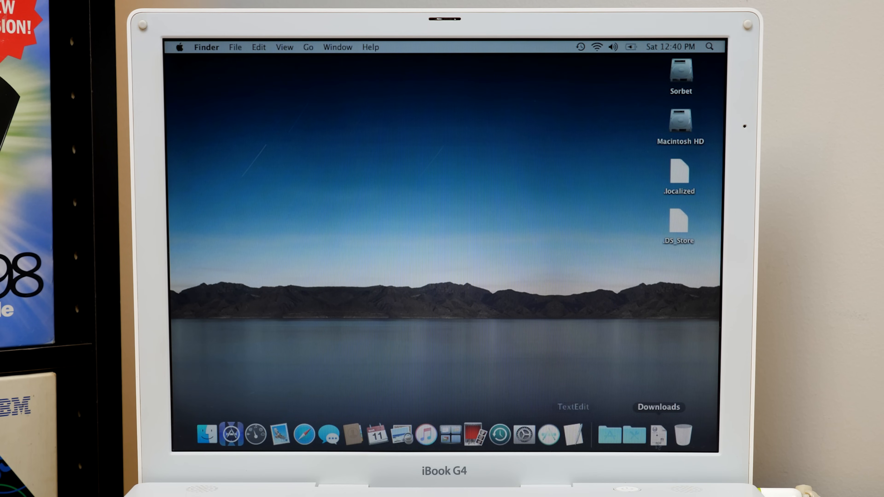
mouse_move(572, 438)
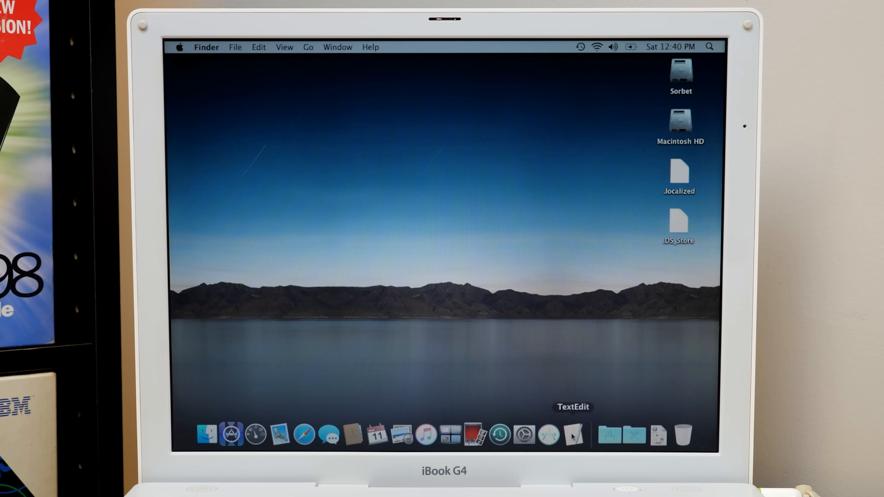
mouse_move(531, 444)
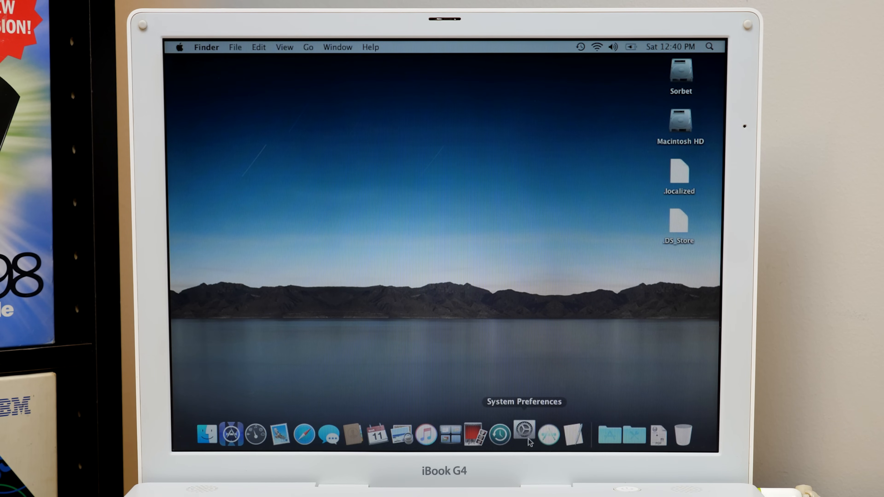
Step: Open System Preferences from the Dock and go to the Dock pane
click(523, 436)
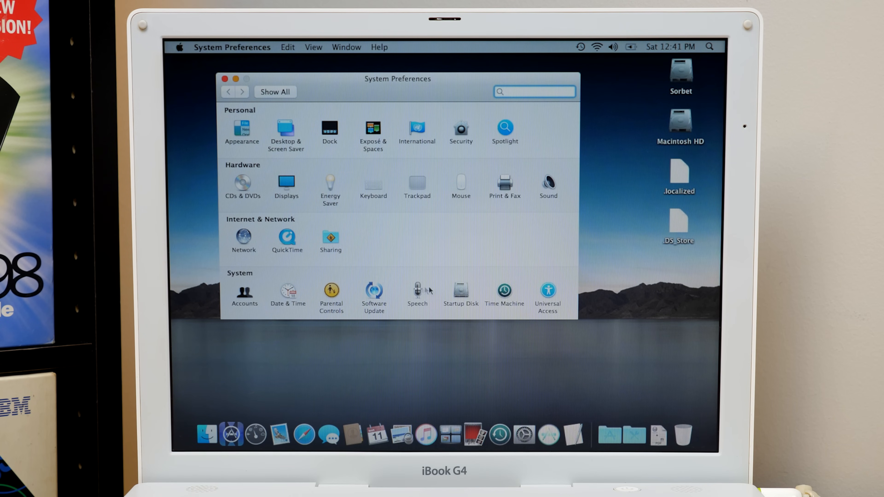
mouse_move(309, 117)
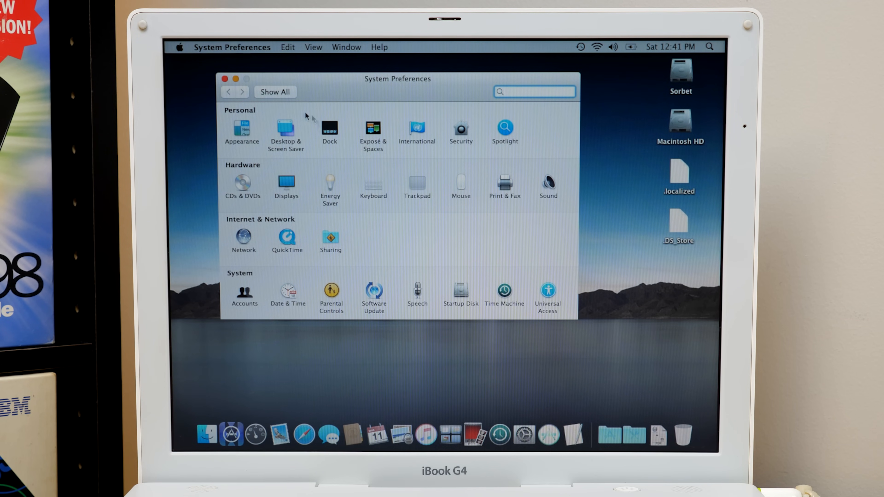
click(329, 129)
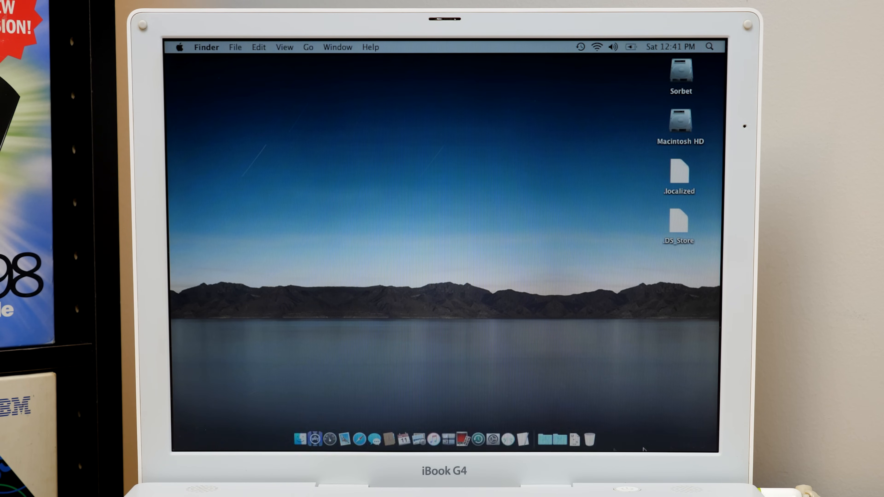
mouse_move(456, 366)
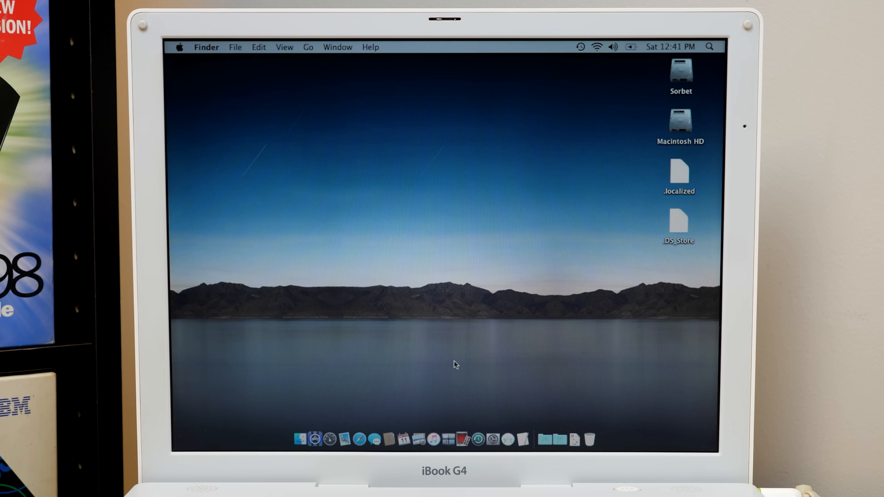
mouse_move(445, 395)
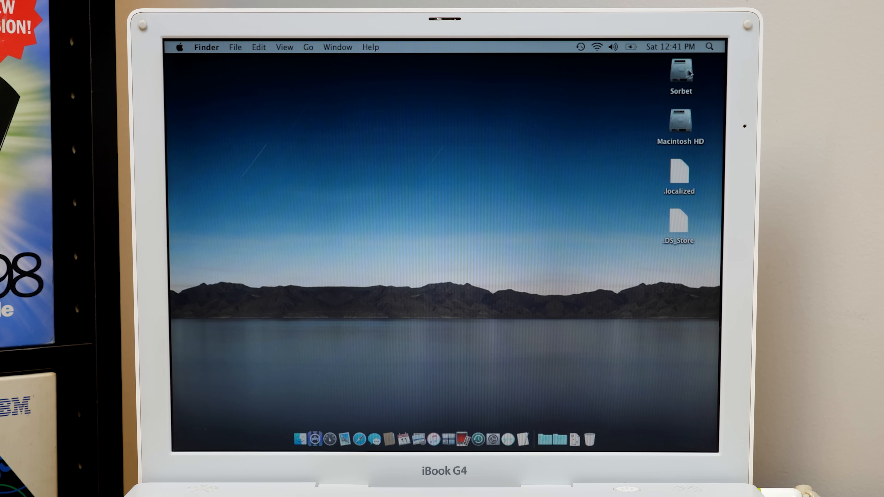
click(709, 47)
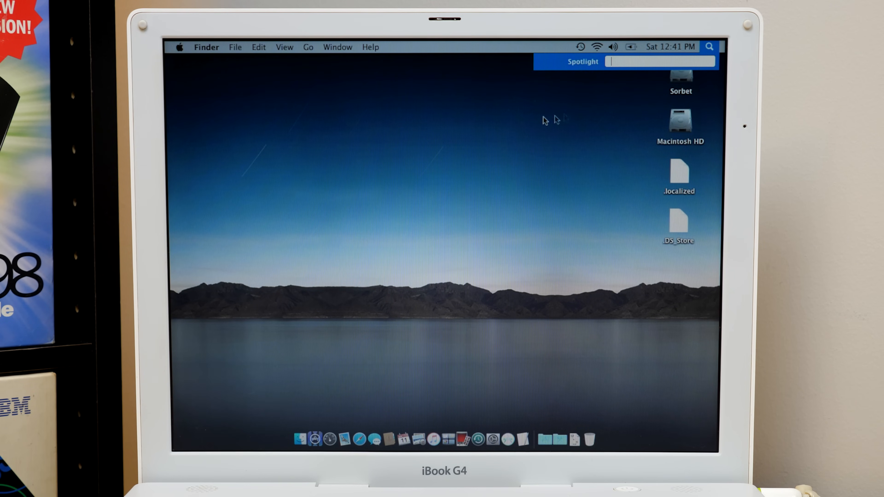
click(710, 47)
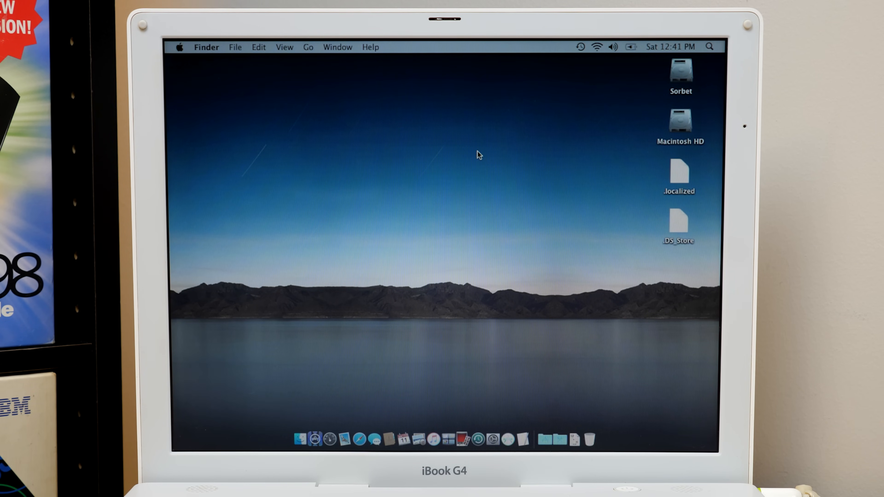
mouse_move(605, 254)
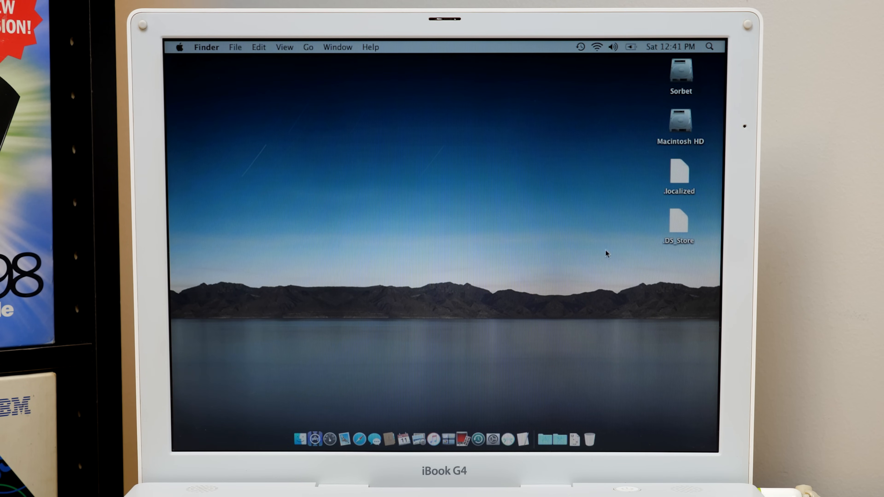
click(182, 47)
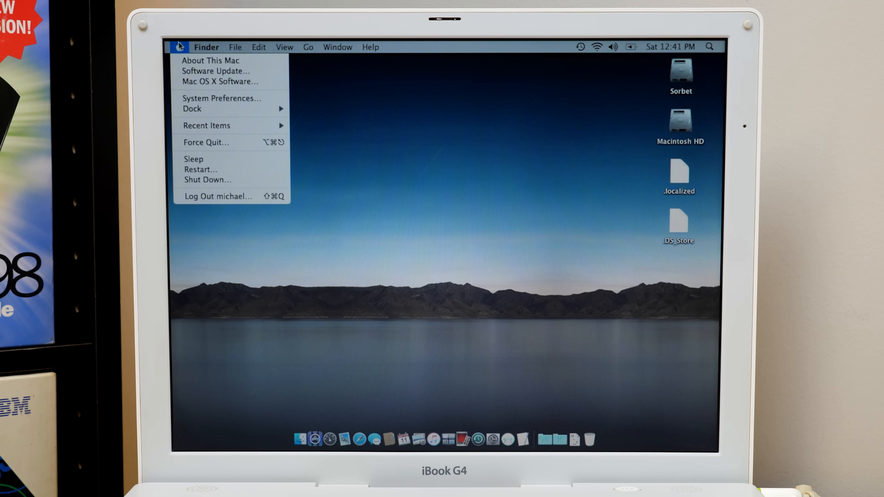
click(337, 47)
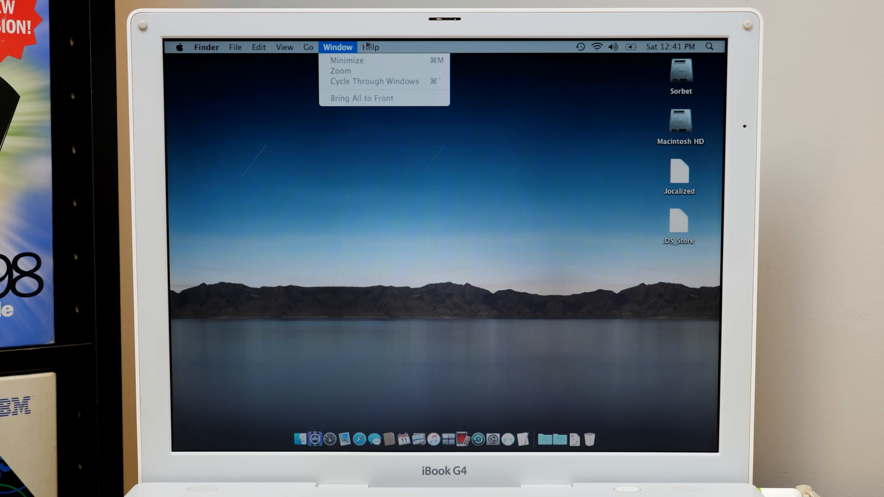
click(259, 47)
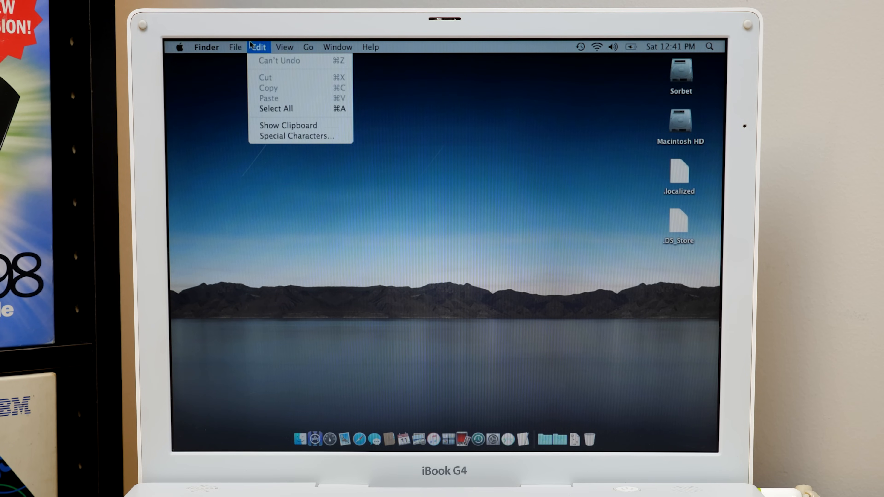
click(206, 47)
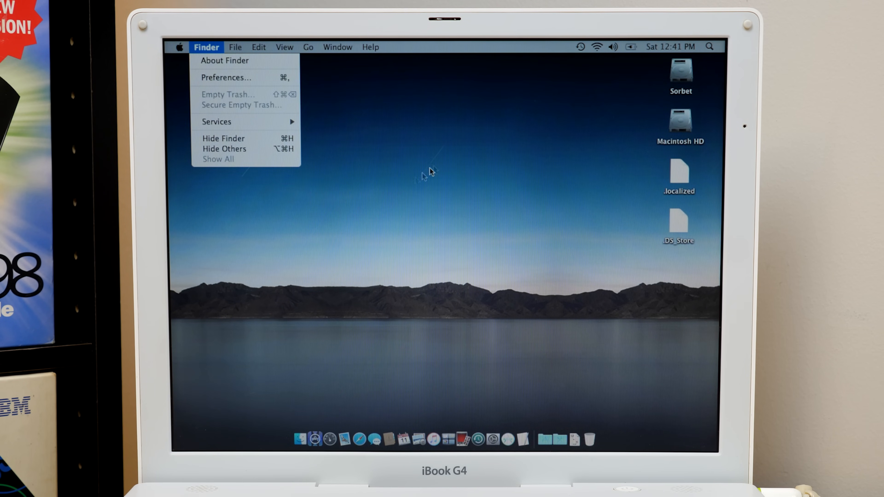
click(326, 150)
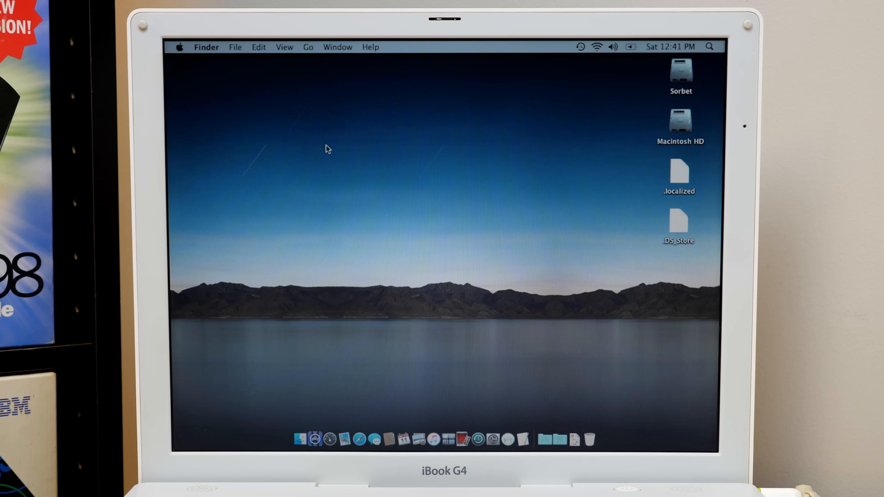